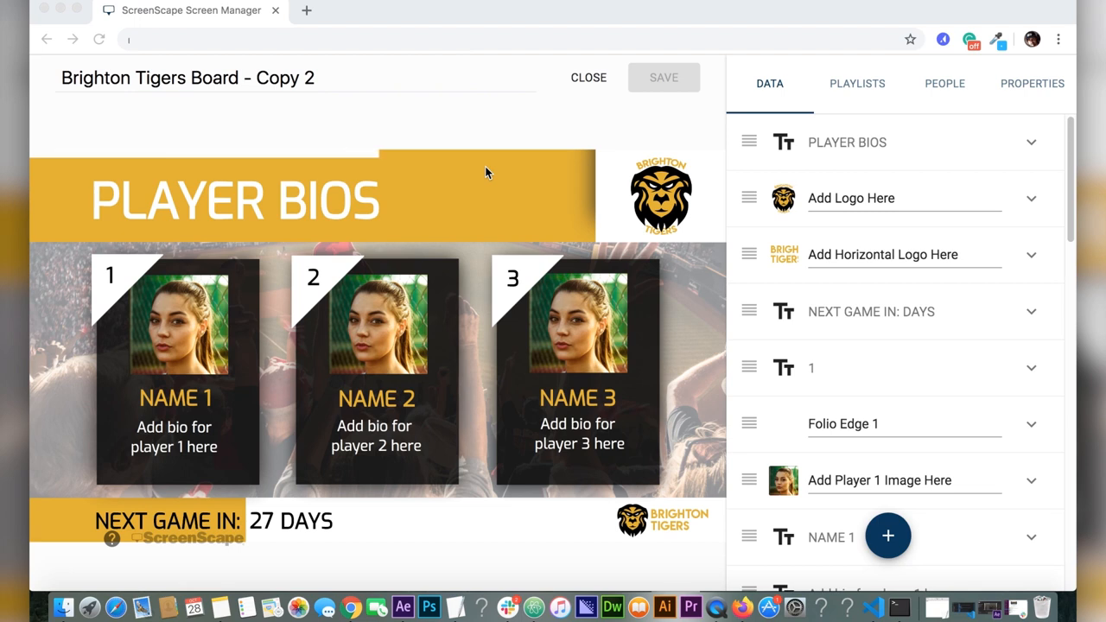
pyautogui.moveTo(220, 511)
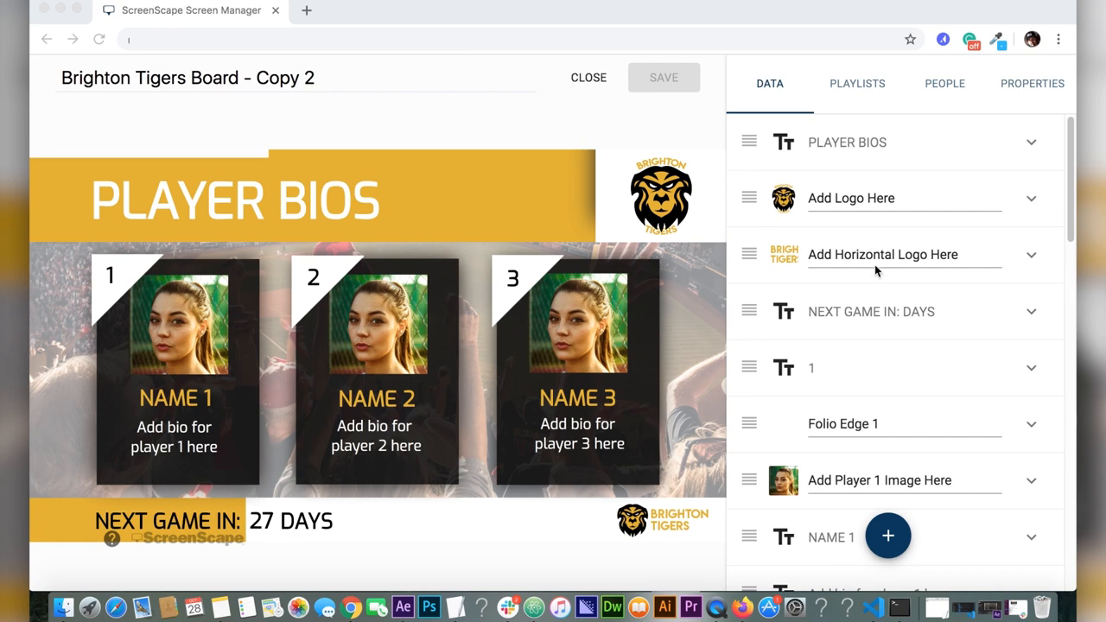
# Delete the # Days Until countdown data source, leaving only 'DAYS' beside the countdown.
pyautogui.scroll(-3)
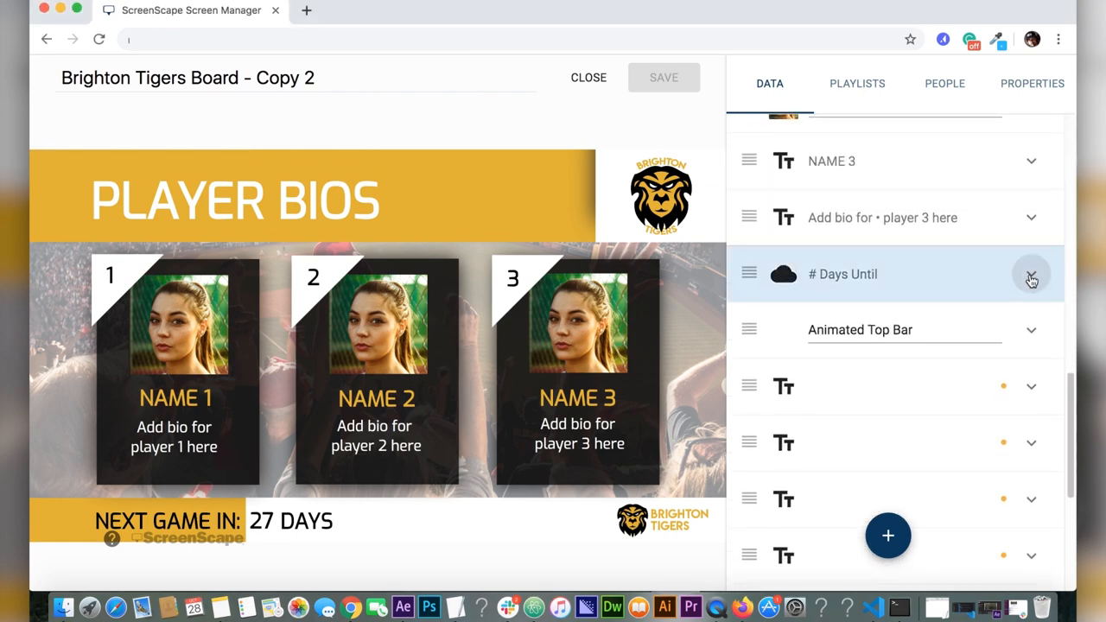
pyautogui.click(1030, 273)
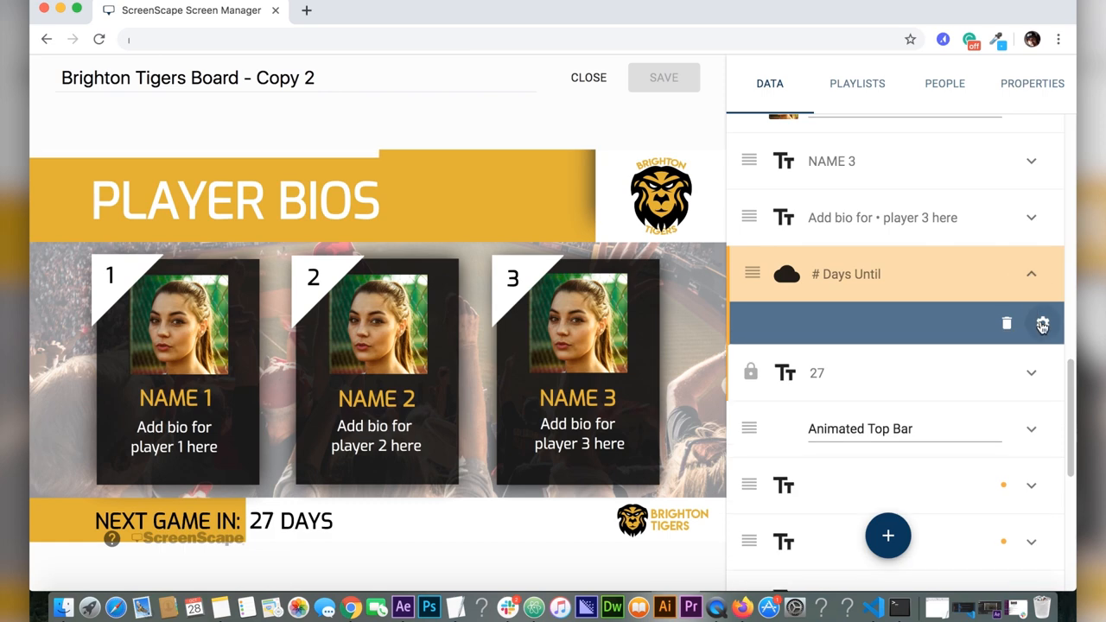
pyautogui.click(1041, 323)
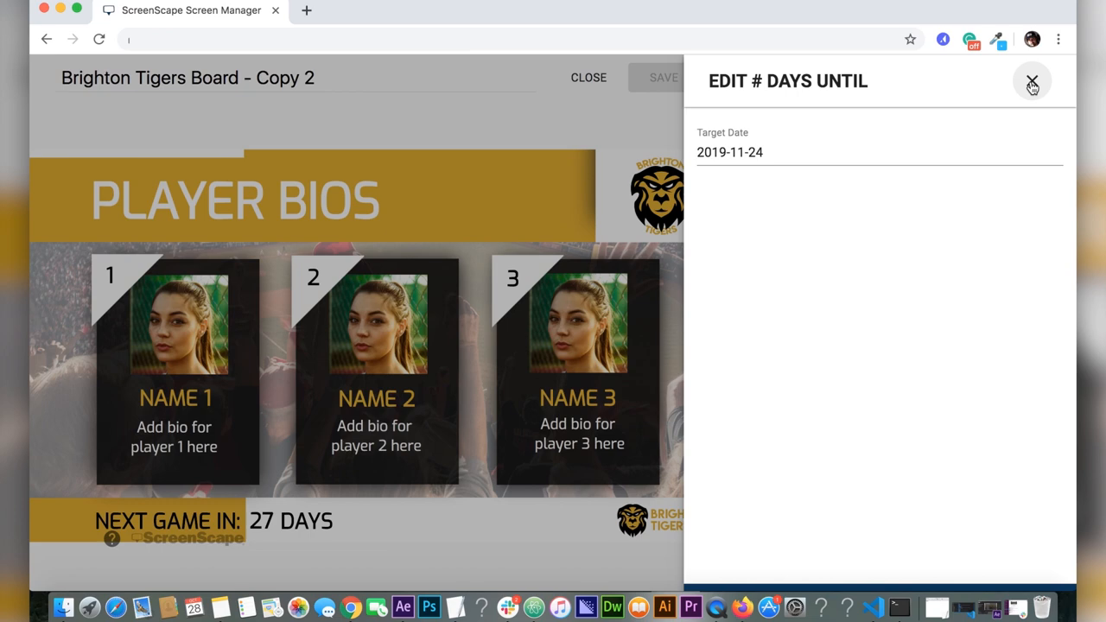
pyautogui.click(1031, 81)
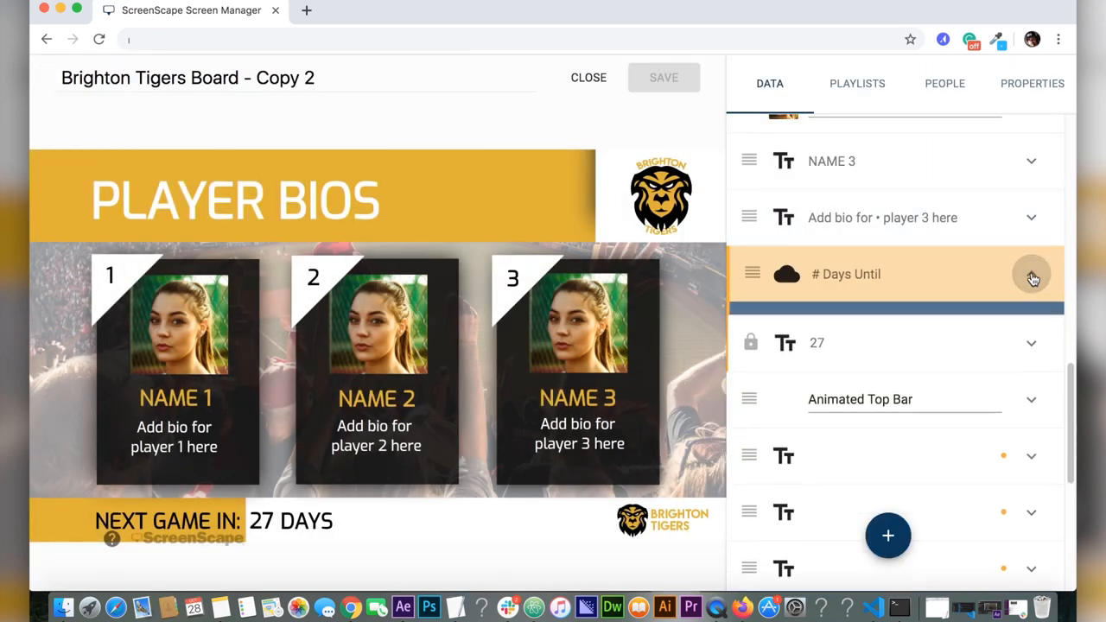
pyautogui.click(1031, 273)
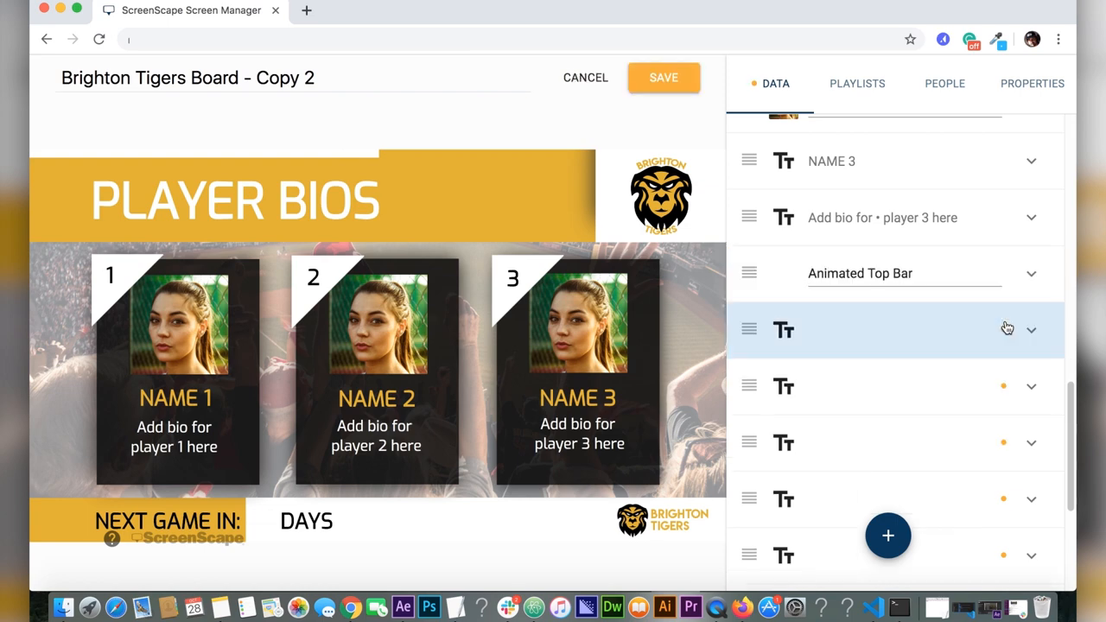
# Replace the lion logo with the CloudLab image from the Images library.
pyautogui.scroll(3)
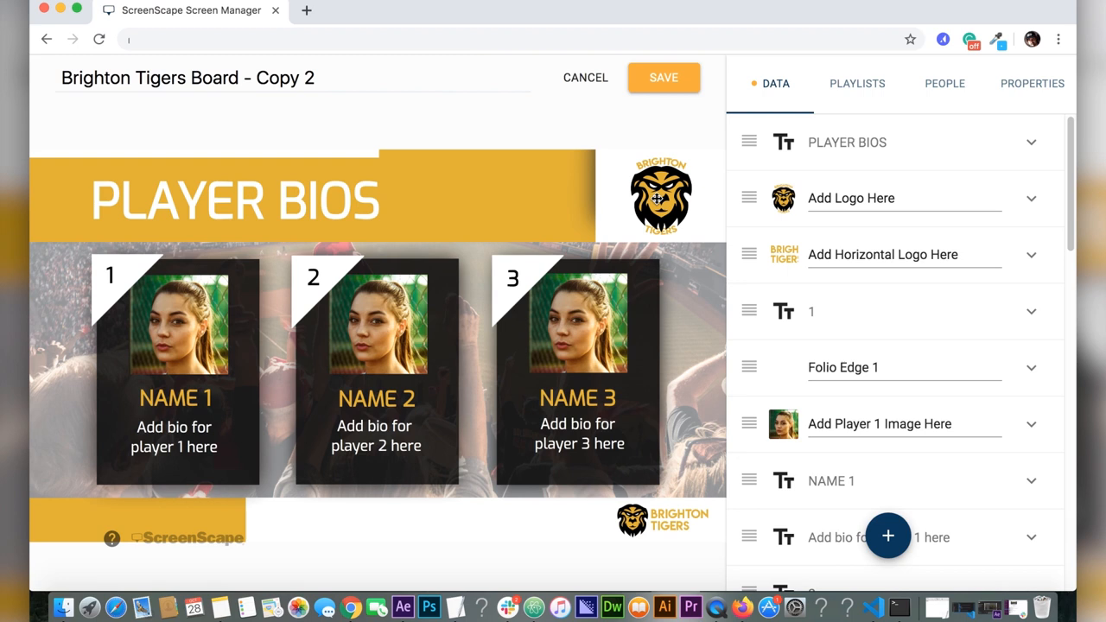
pyautogui.click(903, 197)
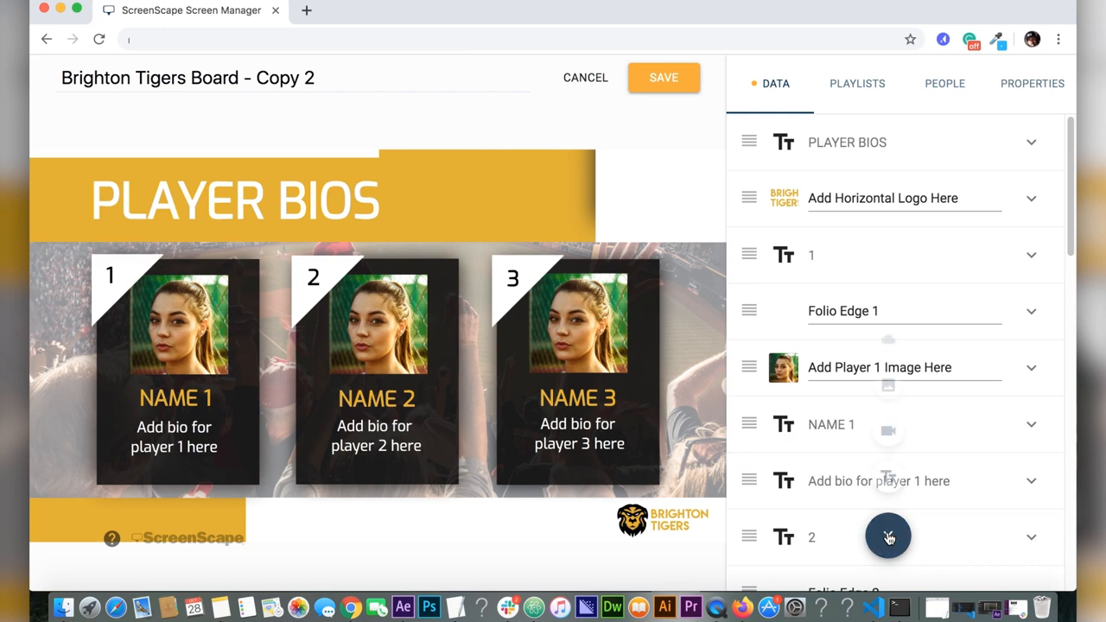
pyautogui.click(888, 536)
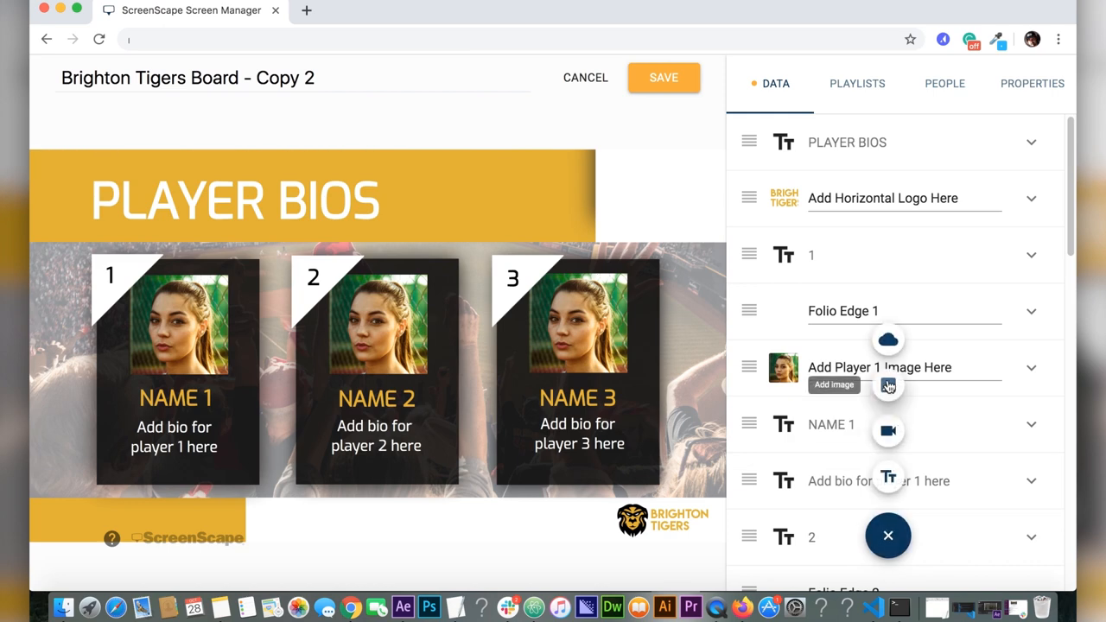
pyautogui.click(887, 380)
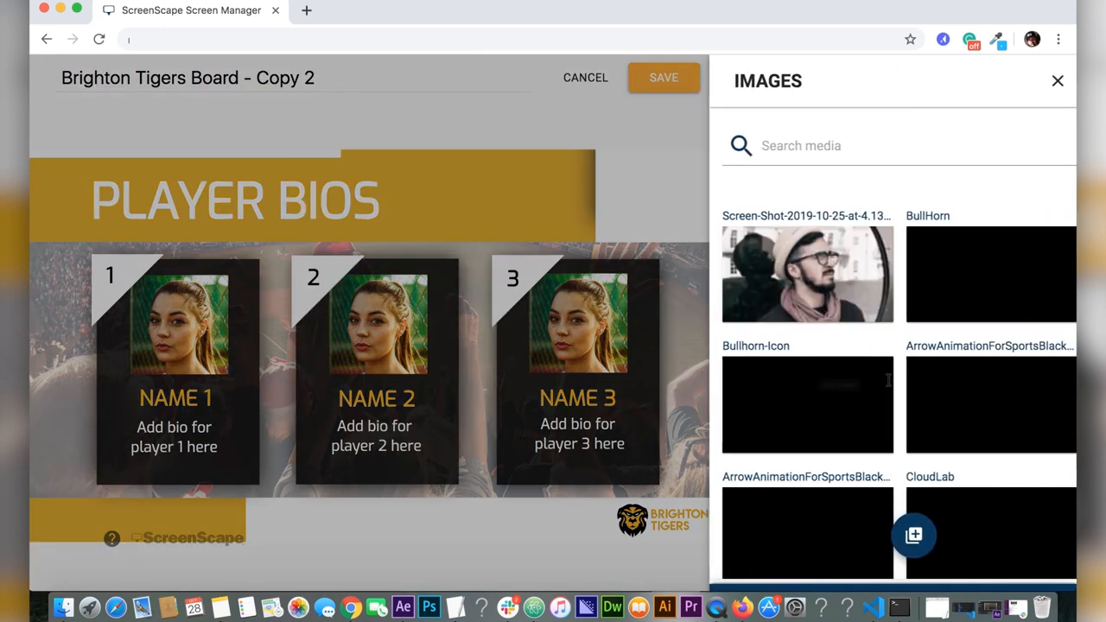
pyautogui.click(1057, 80)
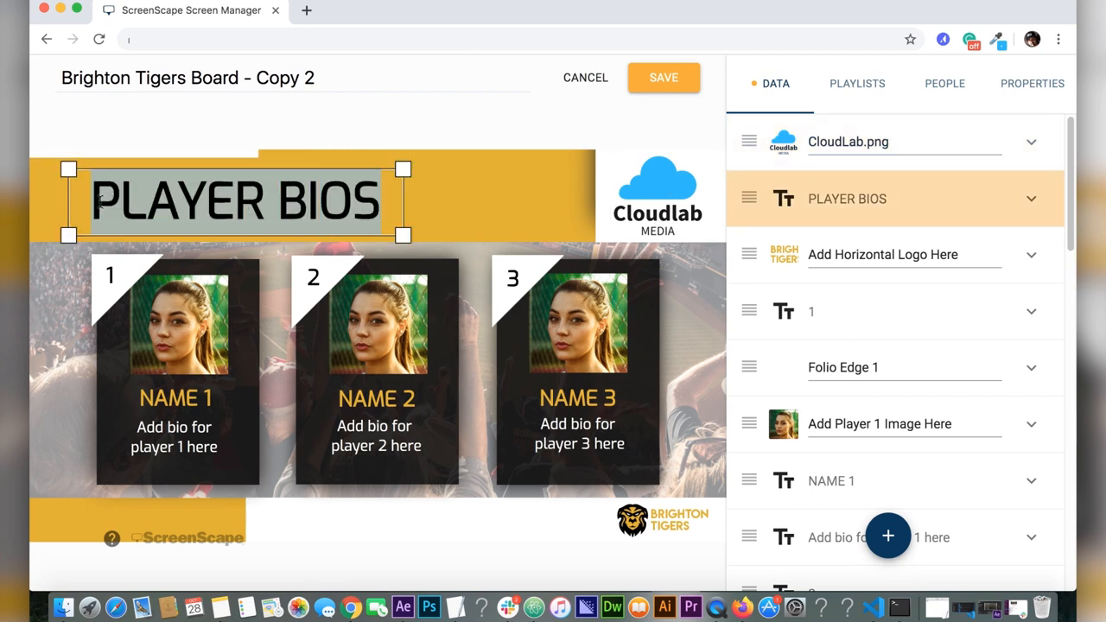
# Overwrite the PLAYER BIOS heading with the text 'TOP SALES PEOPLE'.
pyautogui.write('TOP SALES PEOPLE')
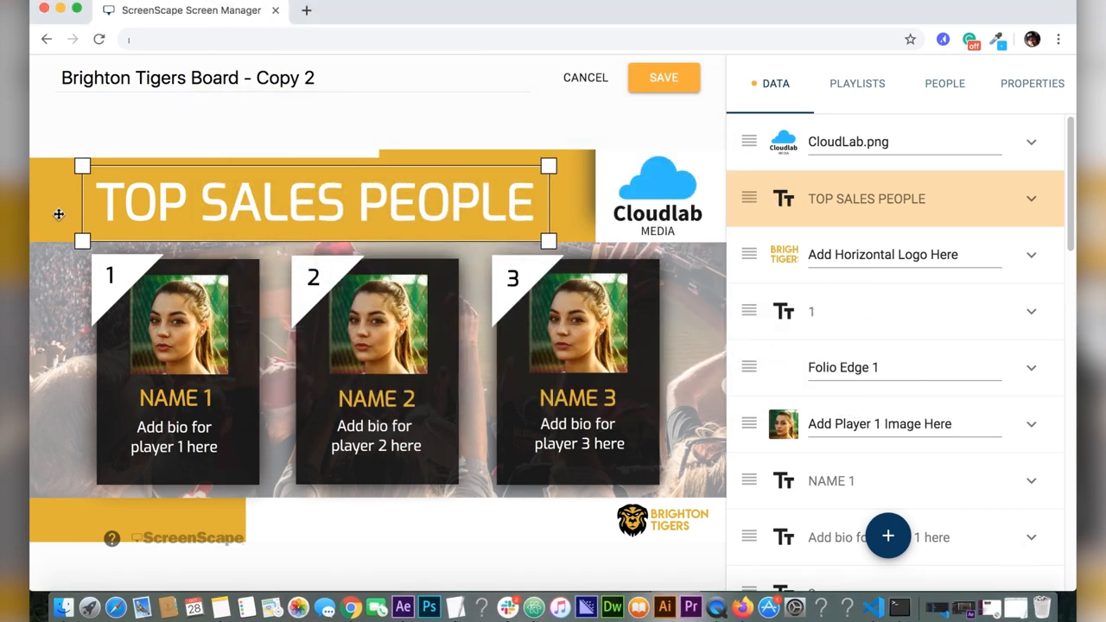
# Set the heading bar layer's background colour from gold to bright blue.
pyautogui.scroll(-3)
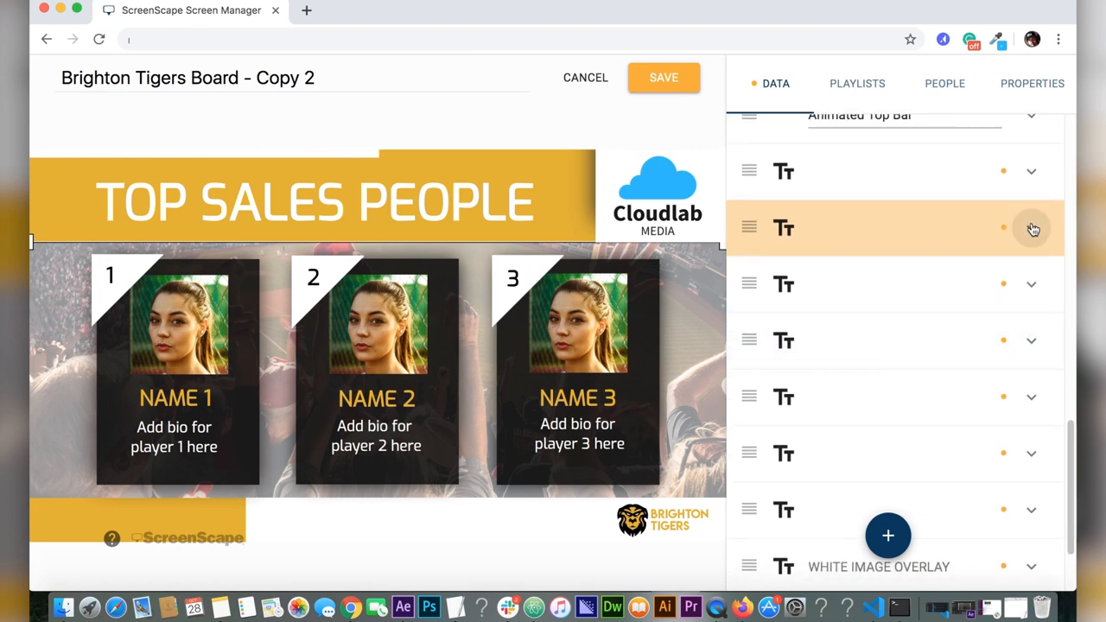
pyautogui.click(1030, 227)
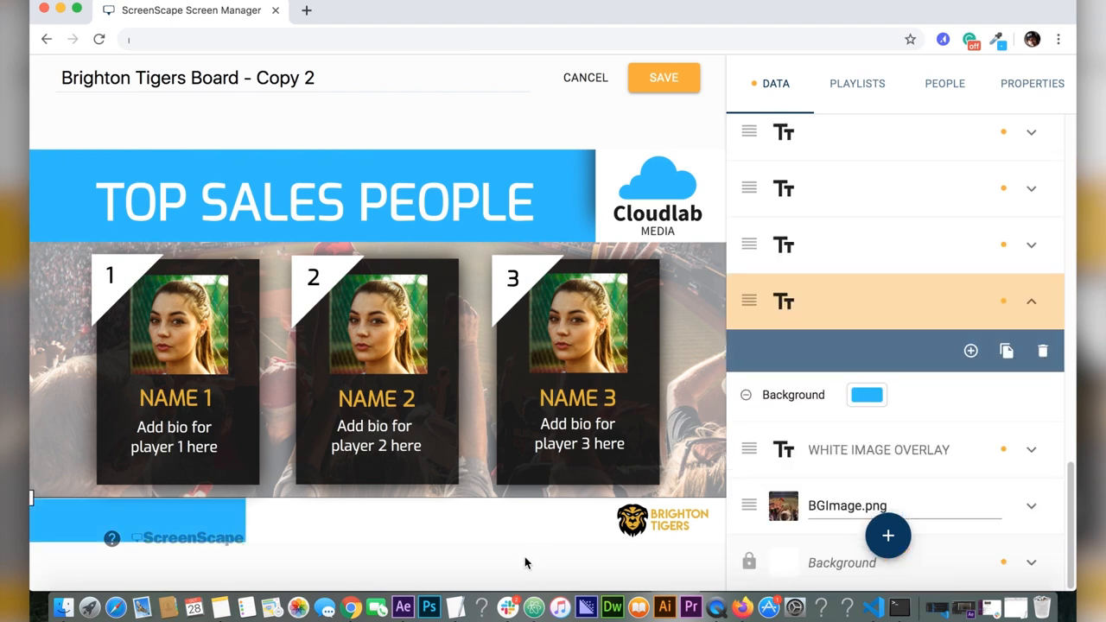
pyautogui.moveTo(455, 607)
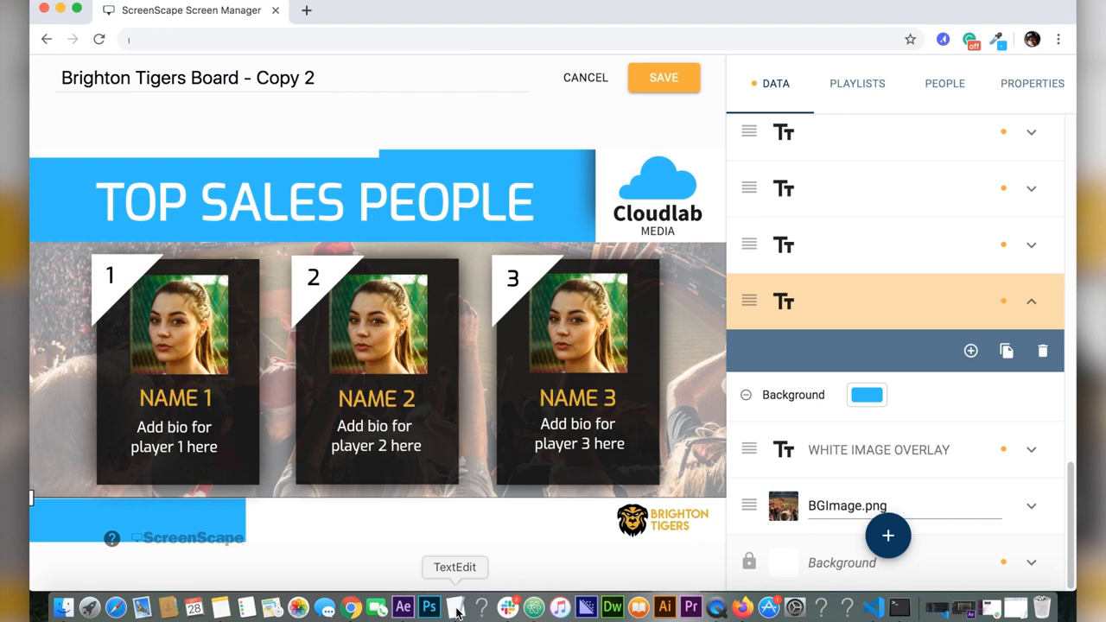
pyautogui.click(455, 608)
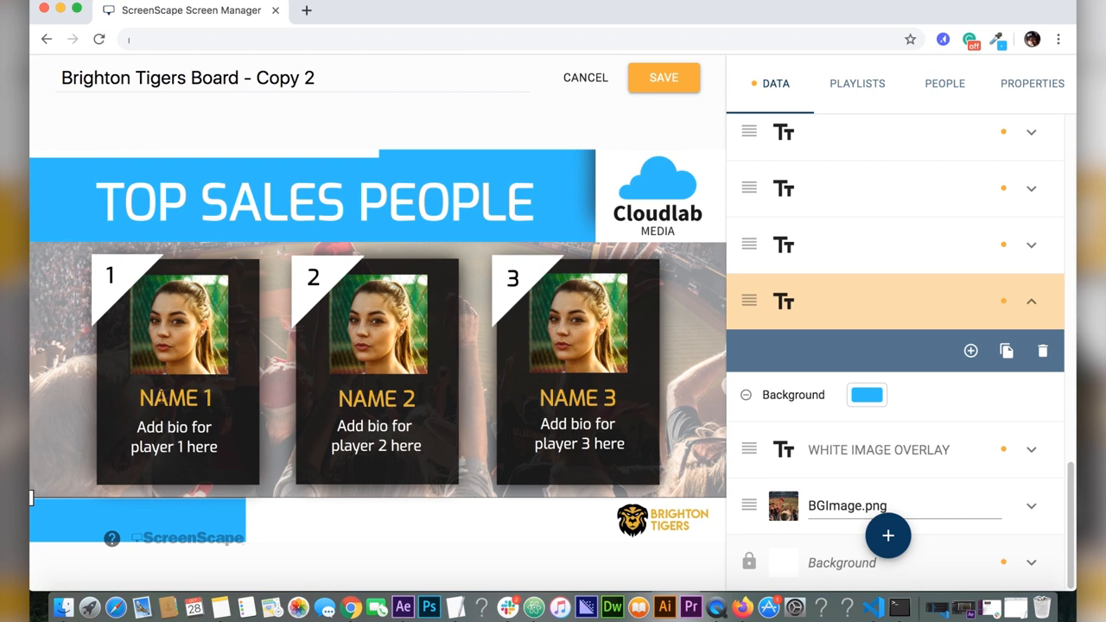
pyautogui.doubleClick(175, 398)
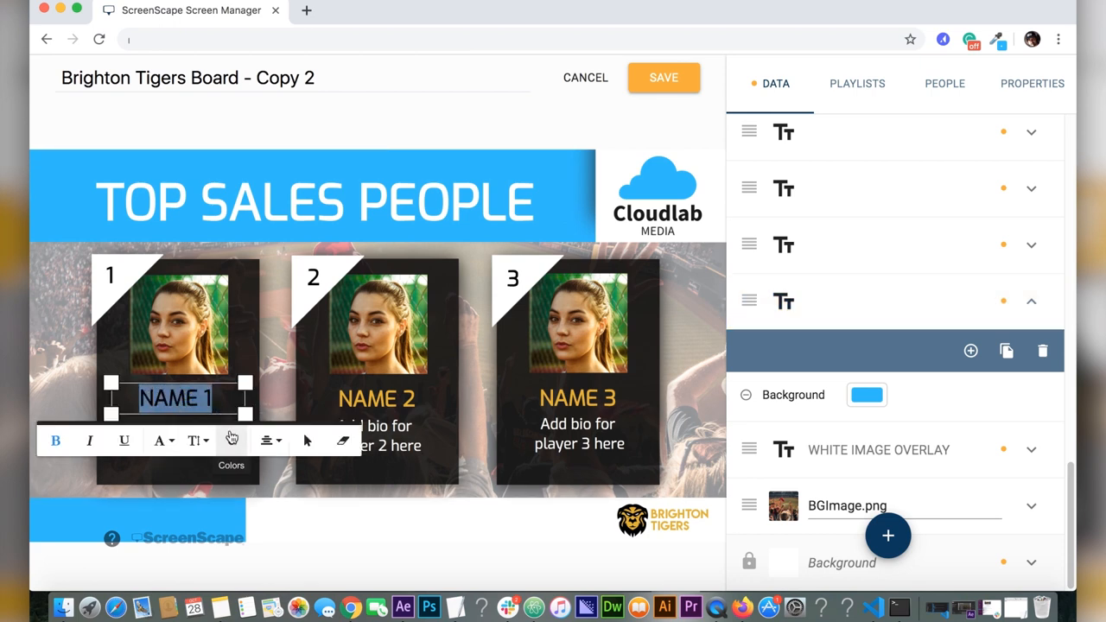
pyautogui.click(231, 441)
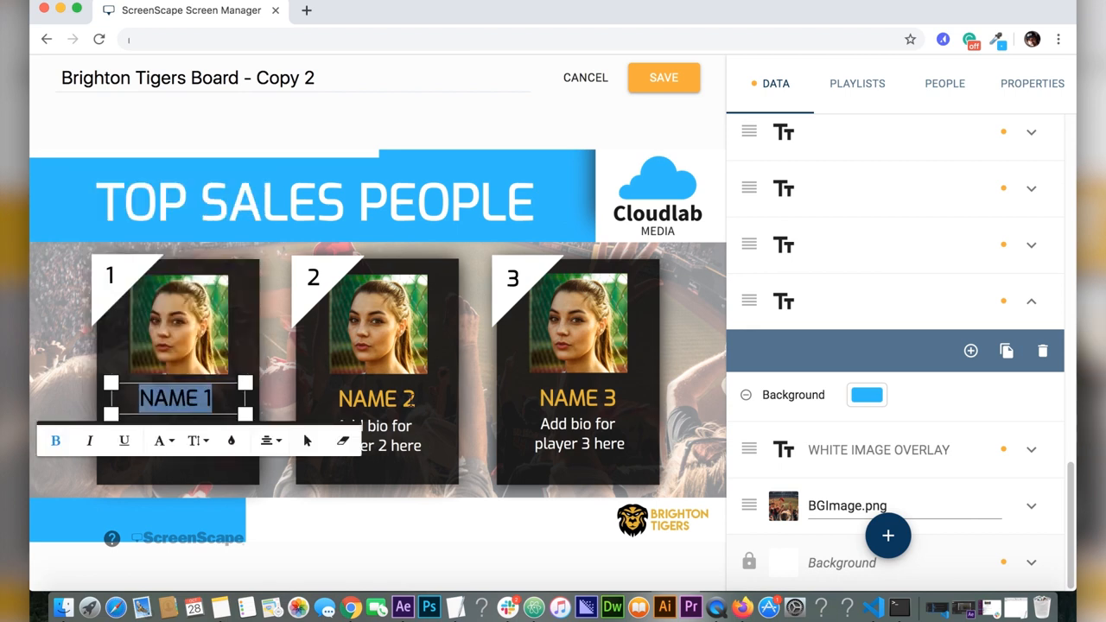
pyautogui.click(376, 399)
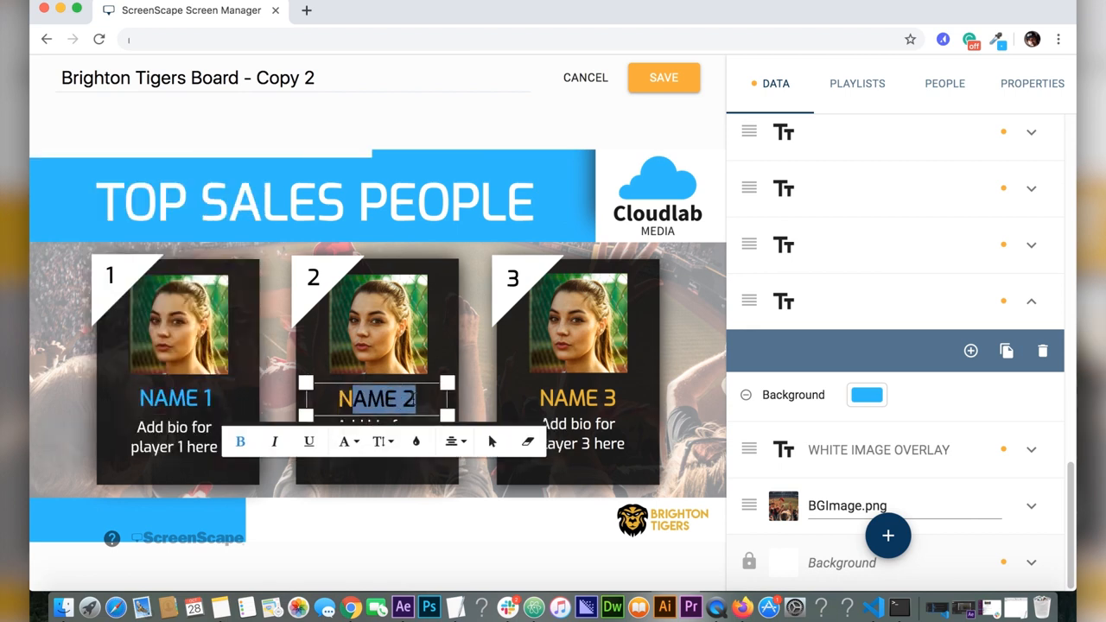
pyautogui.click(578, 398)
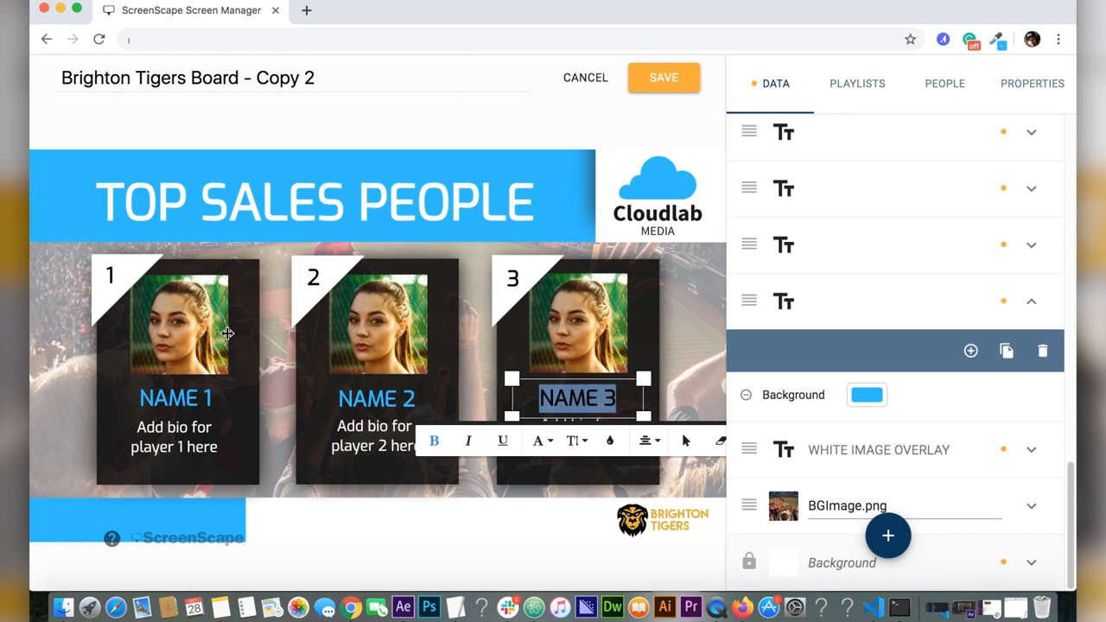
pyautogui.click(179, 319)
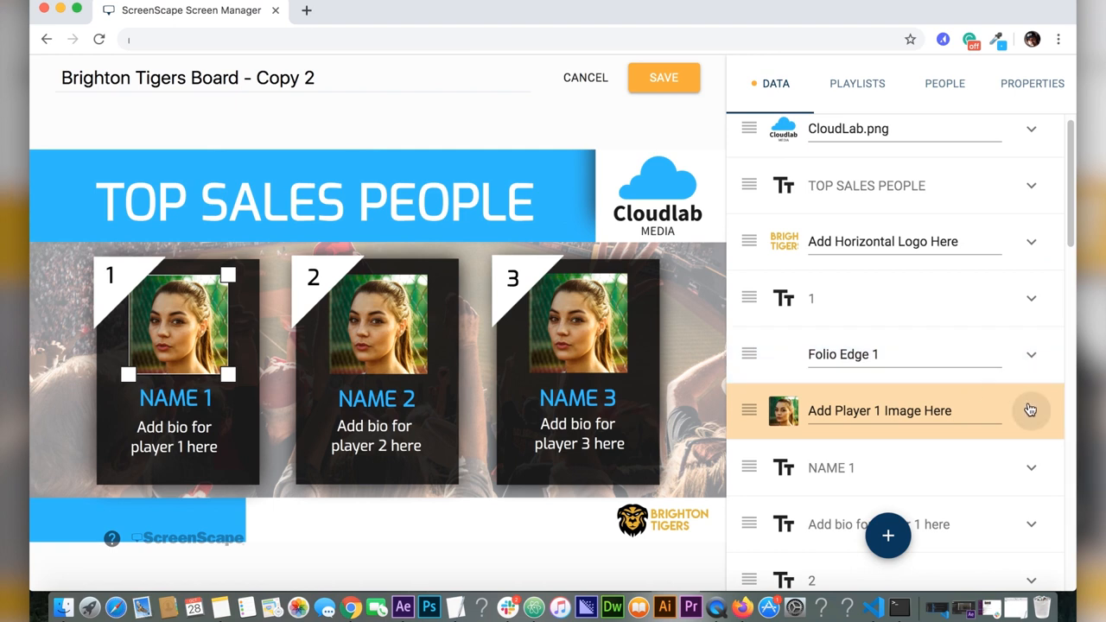
# Swap card 1's placeholder portrait for the hat-wearing man's photo, fitted and layered in place.
pyautogui.click(1029, 410)
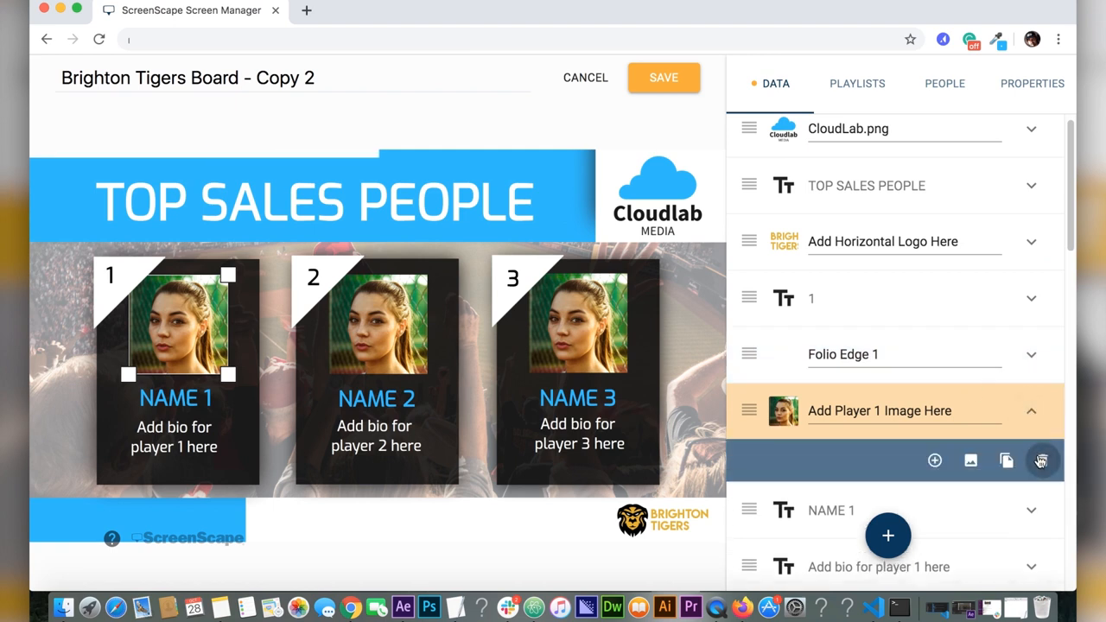
pyautogui.click(887, 536)
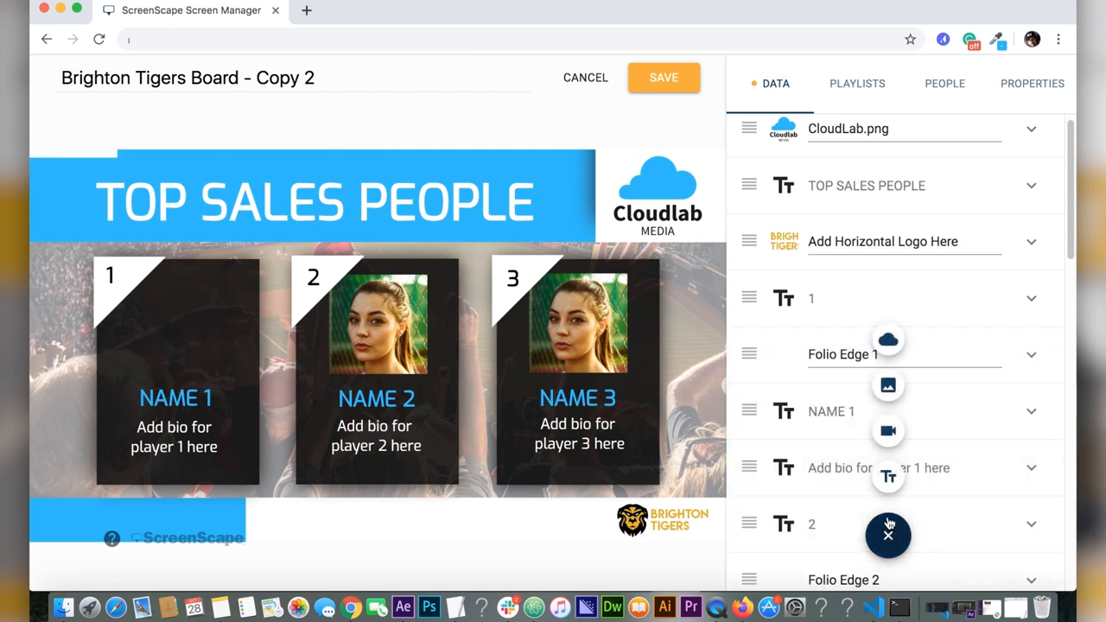
pyautogui.moveTo(888, 386)
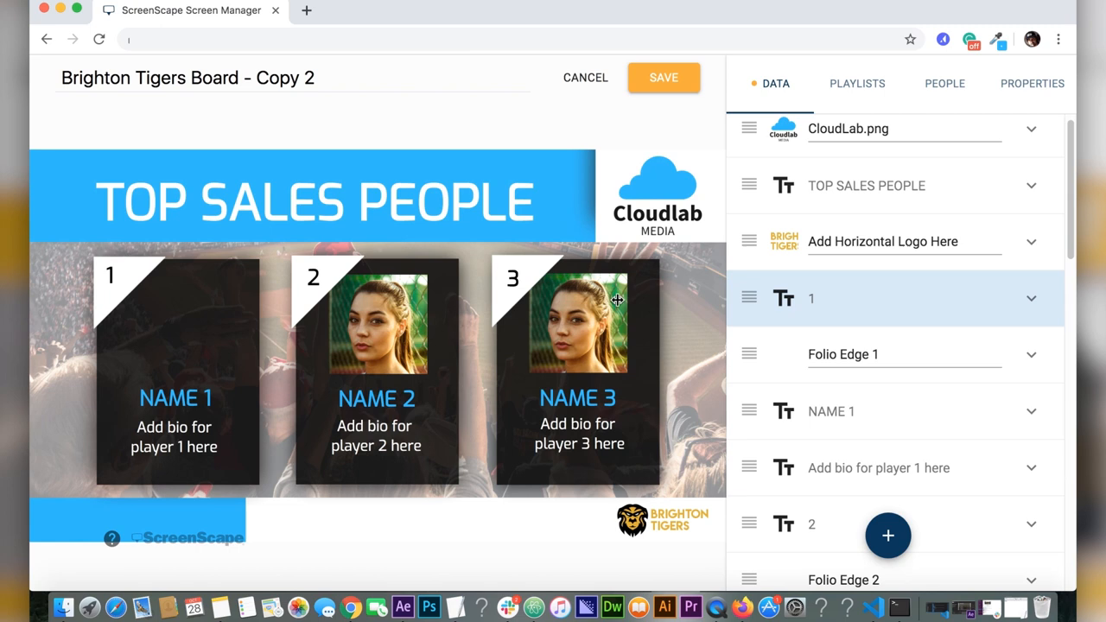
pyautogui.click(363, 332)
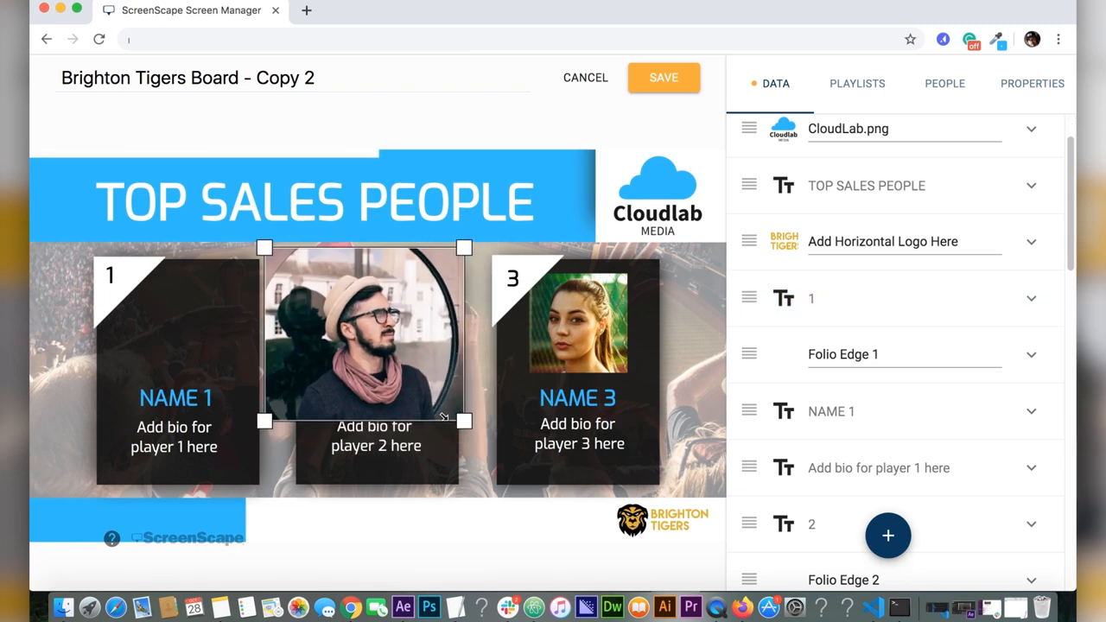
pyautogui.moveTo(362, 337); pyautogui.dragTo(208, 337)
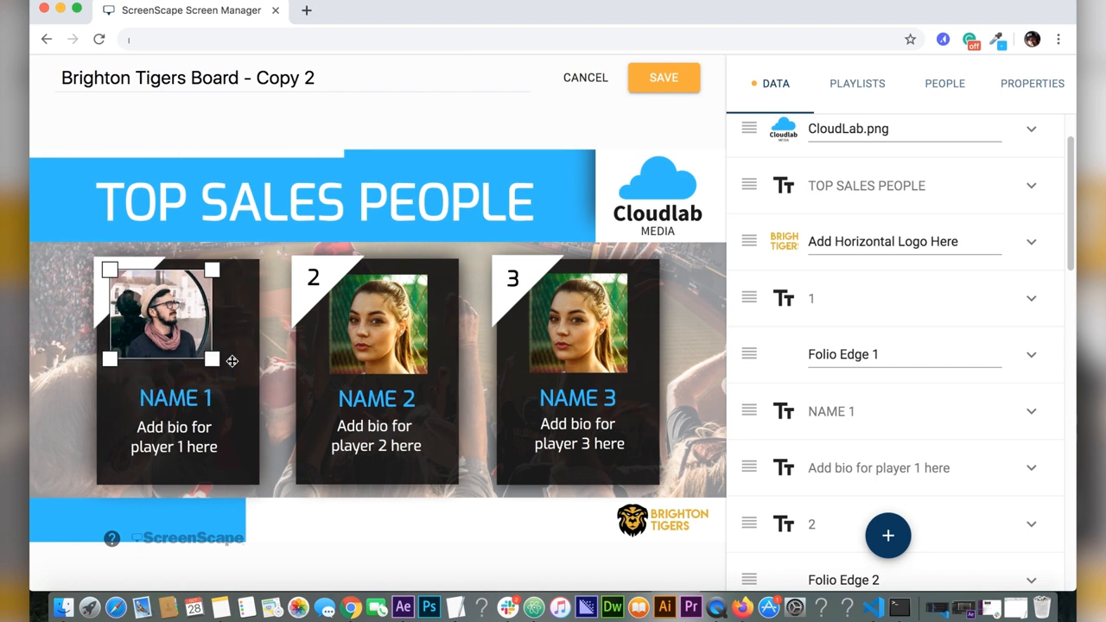
pyautogui.moveTo(160, 316); pyautogui.dragTo(173, 326)
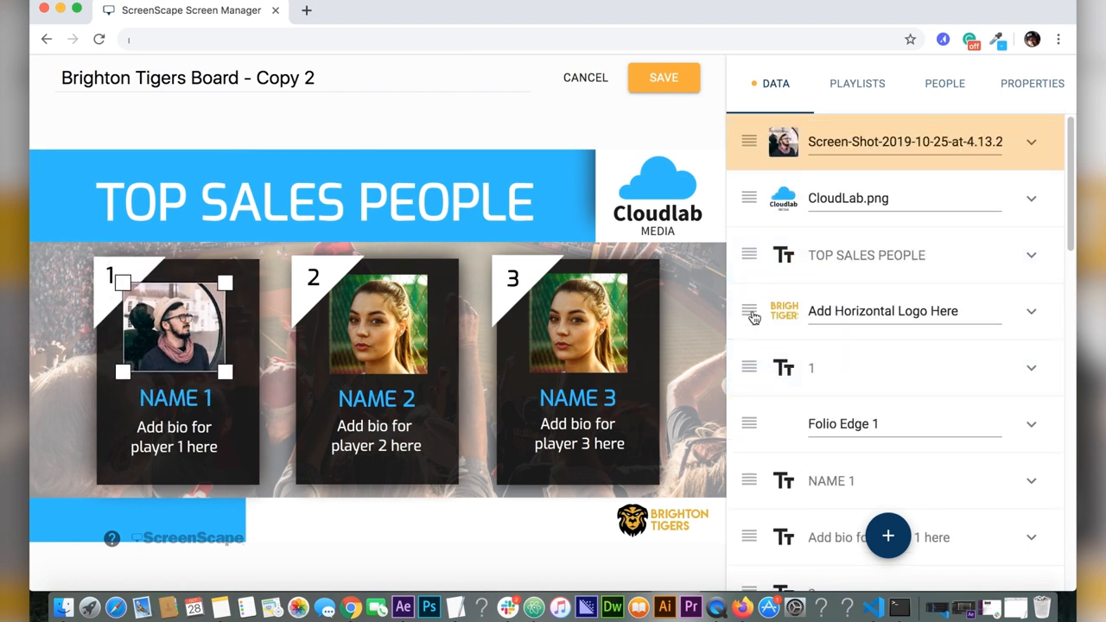
pyautogui.moveTo(748, 141); pyautogui.dragTo(760, 422)
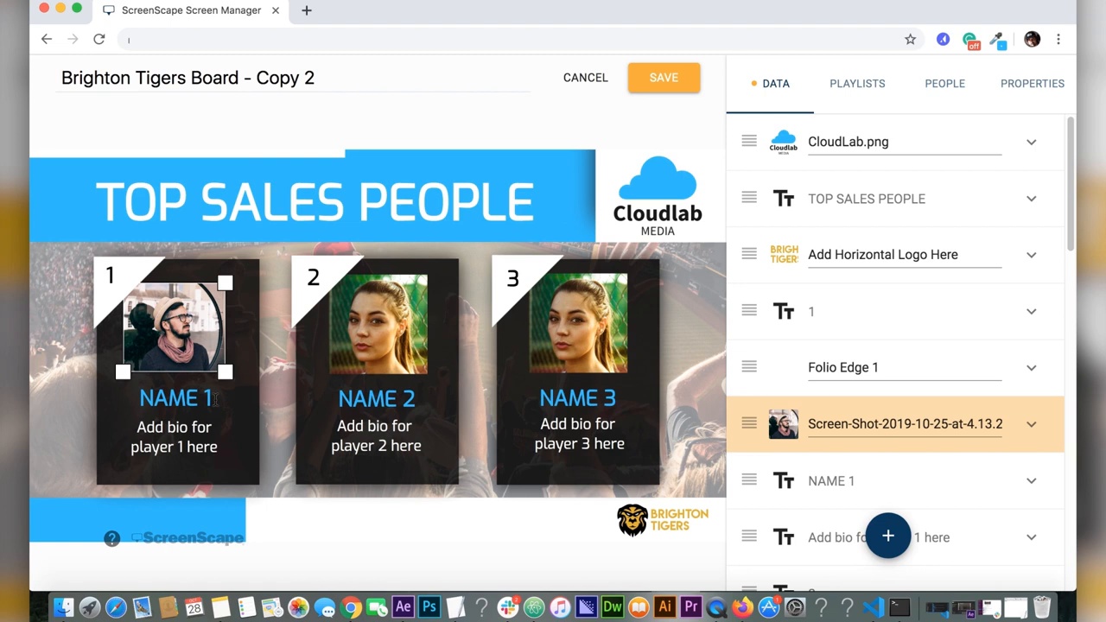
# Name card 1 'James' and set its bio text to 'More about James'.
pyautogui.click(831, 481)
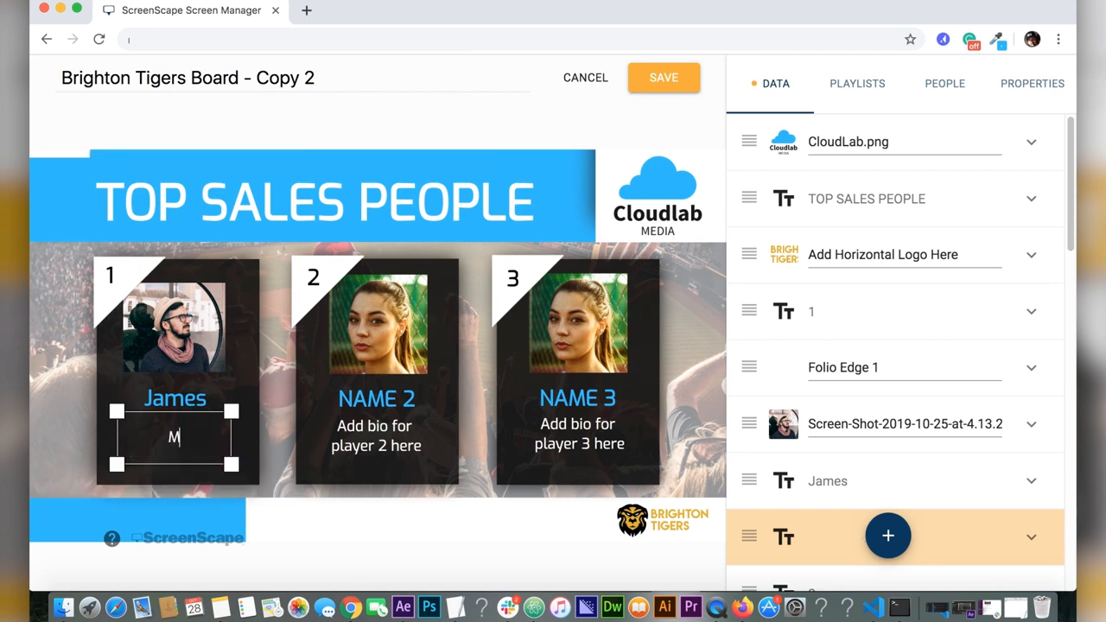
pyautogui.write('More about ja')
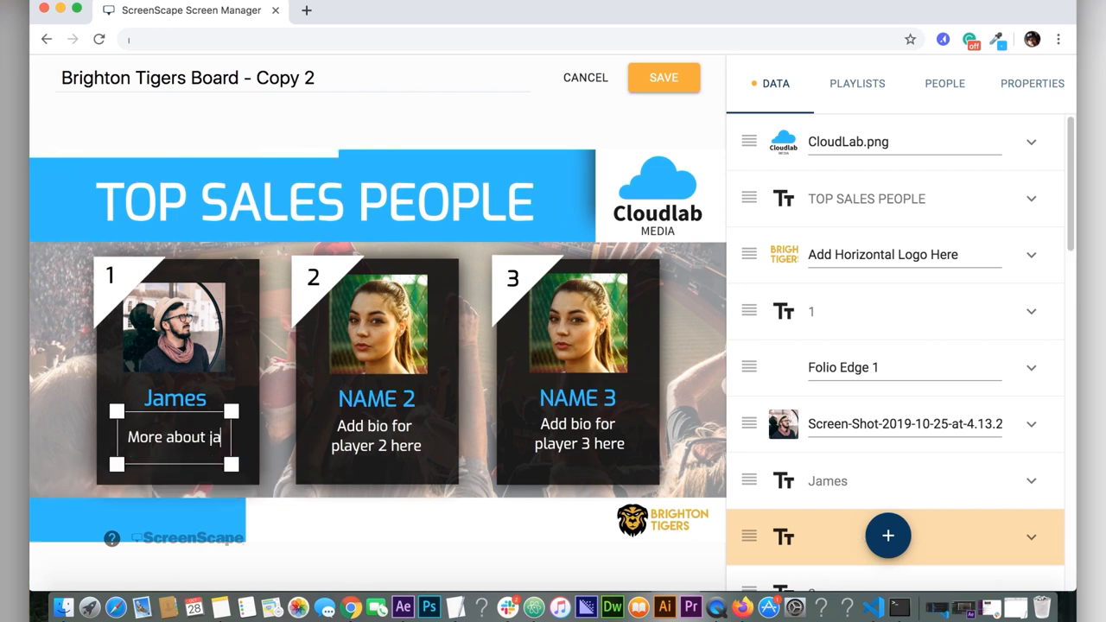
pyautogui.write('mes')
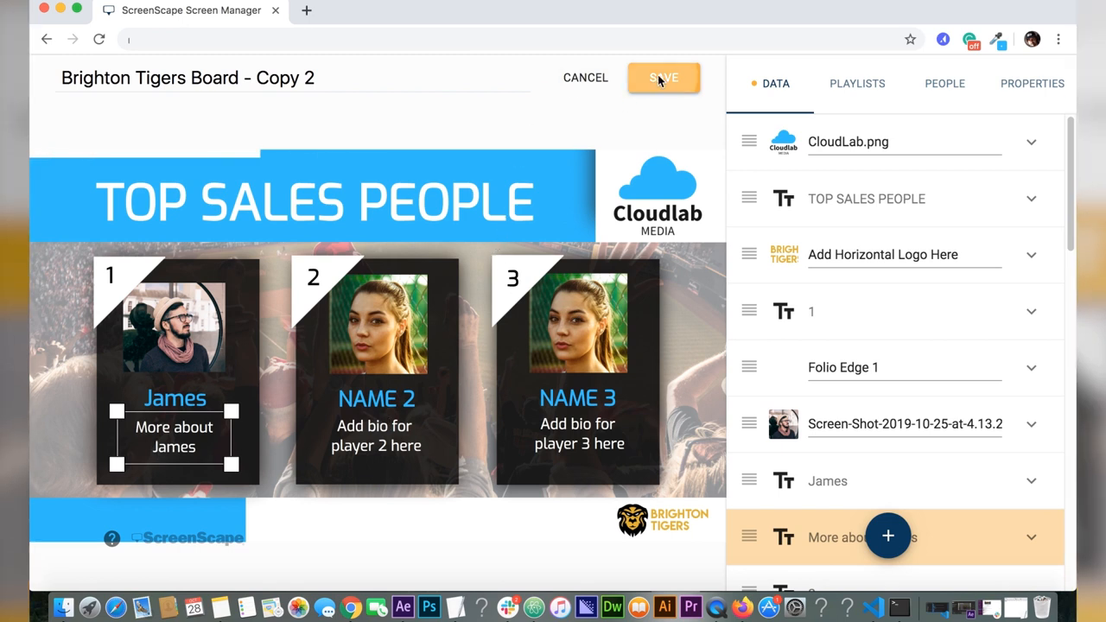
# Save the board, then reopen Brighton Tigers Board - Copy 2 for editing and select its logo.
pyautogui.click(663, 78)
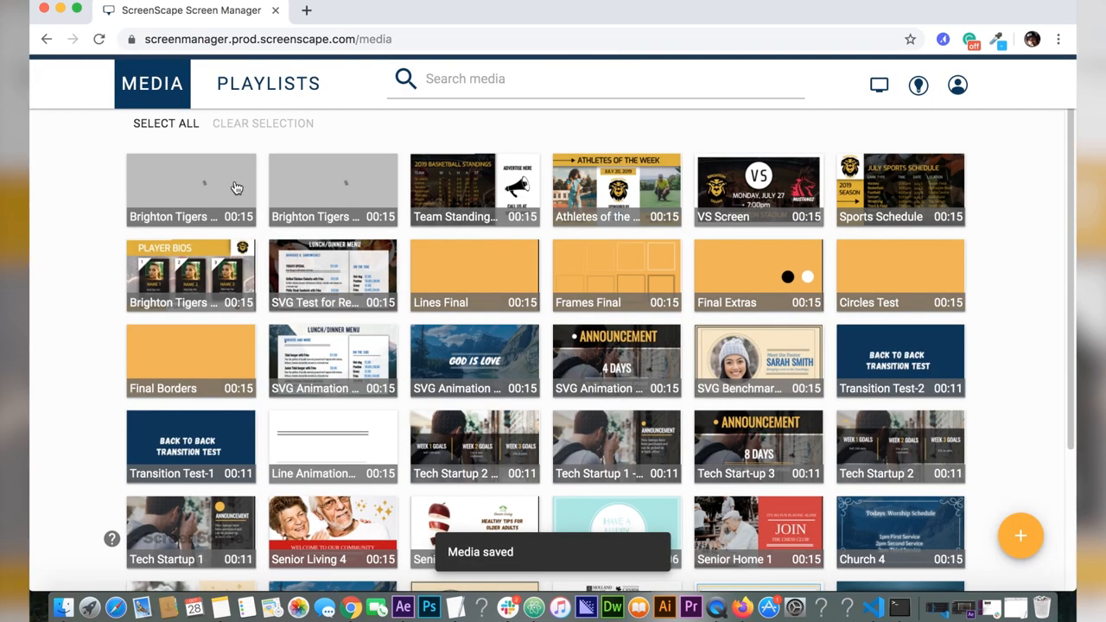
pyautogui.click(190, 188)
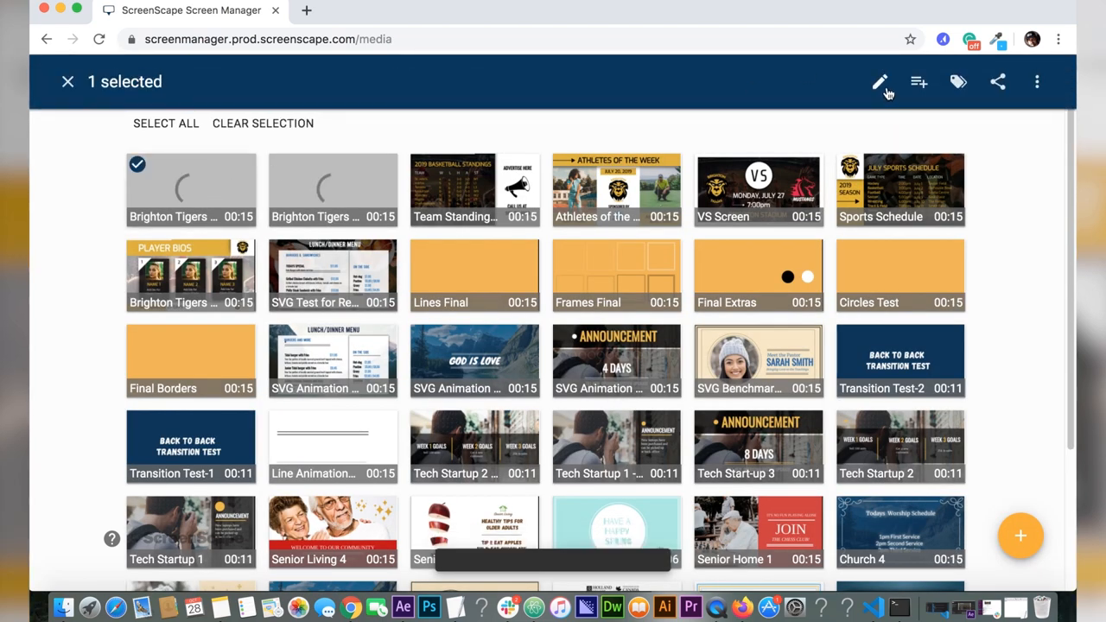
pyautogui.click(880, 81)
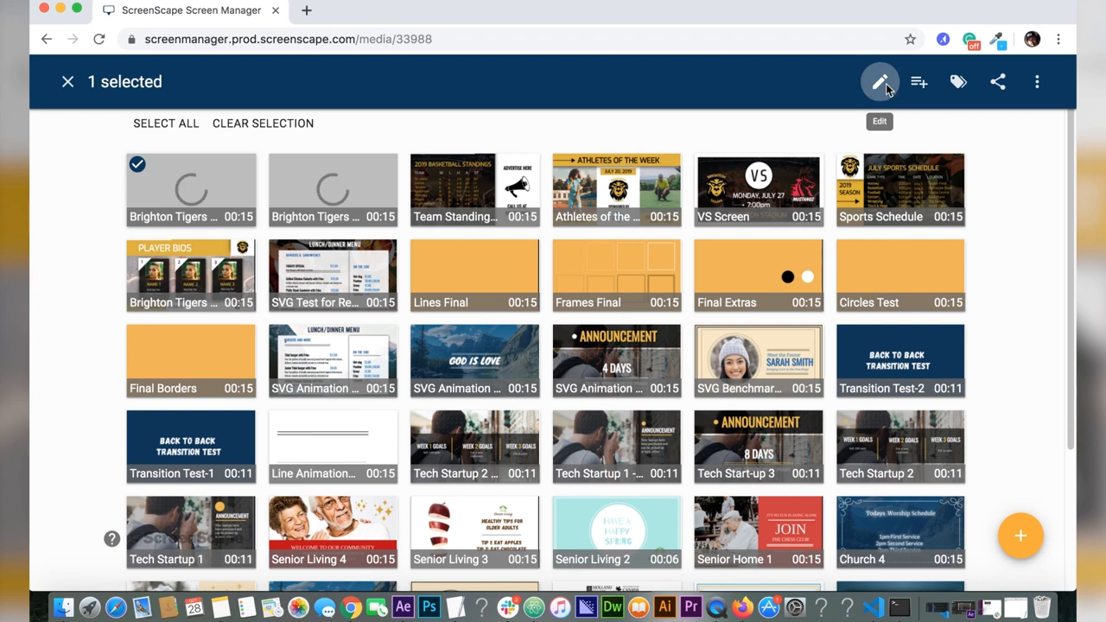
pyautogui.click(879, 81)
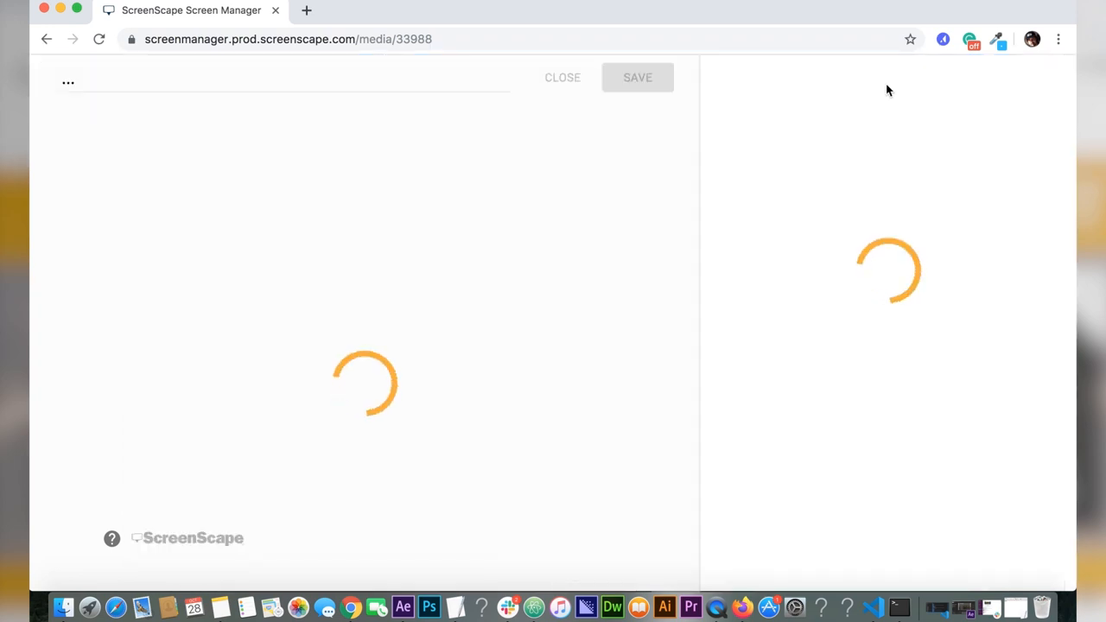
pyautogui.moveTo(639, 264)
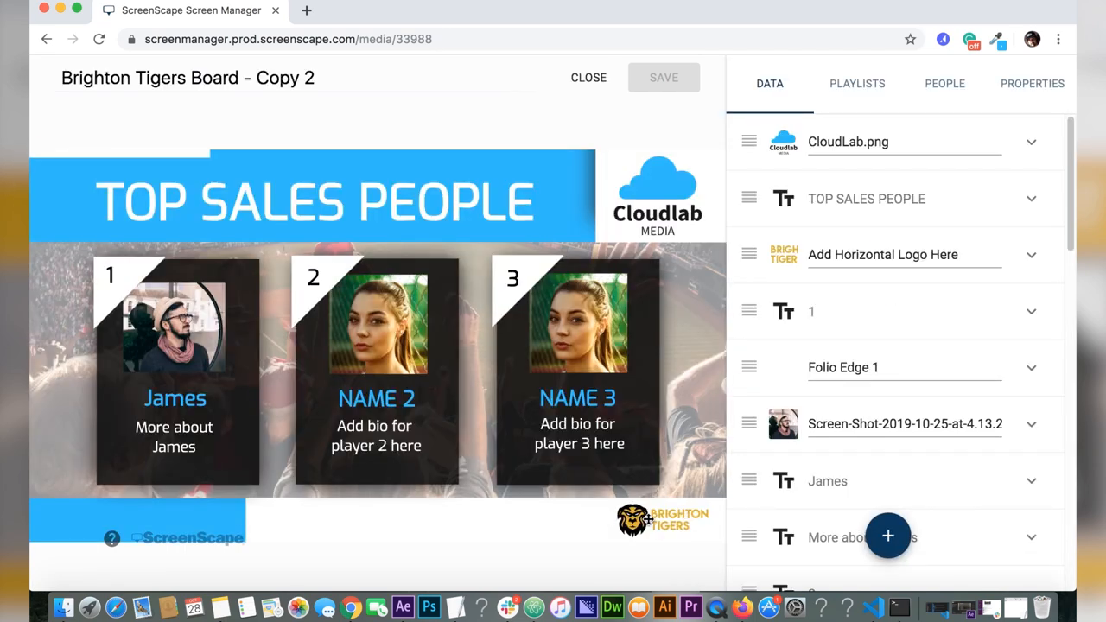
pyautogui.click(882, 254)
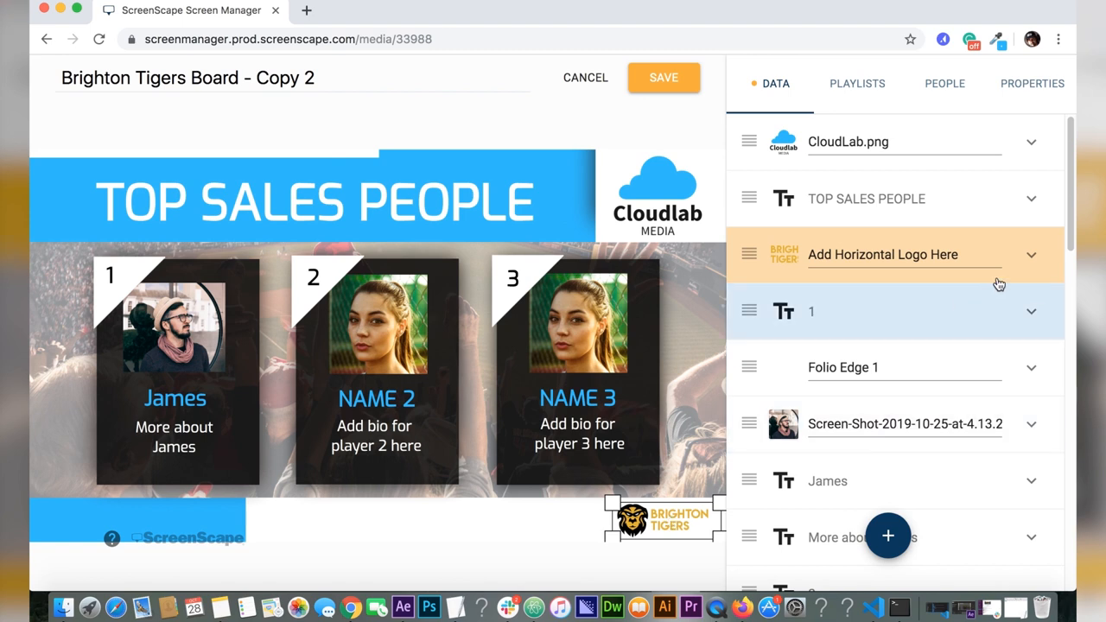
pyautogui.moveTo(1028, 244)
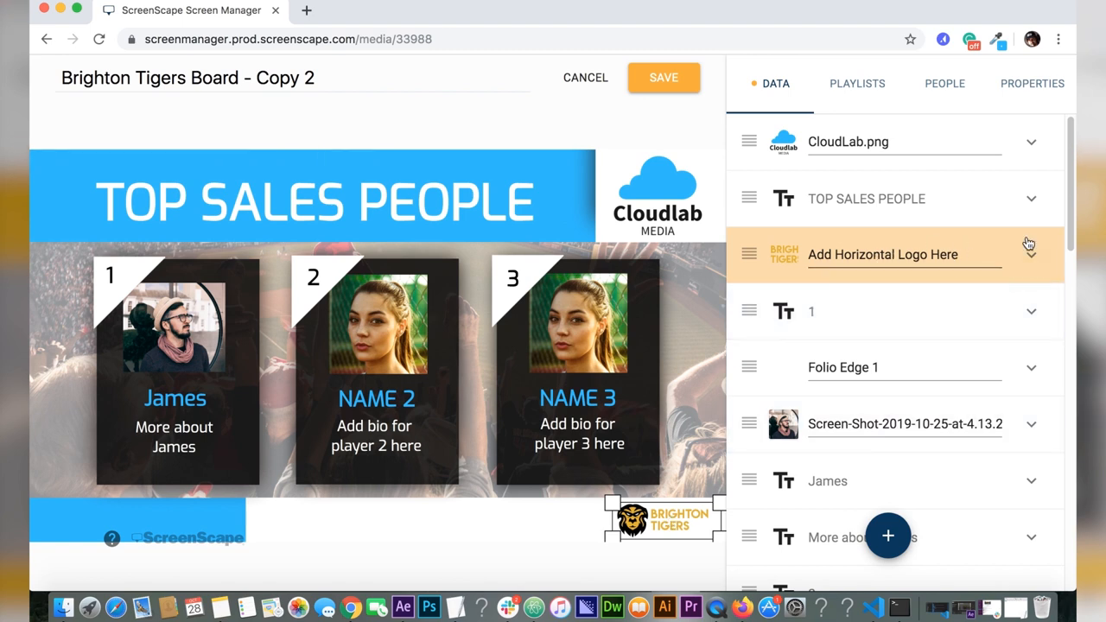